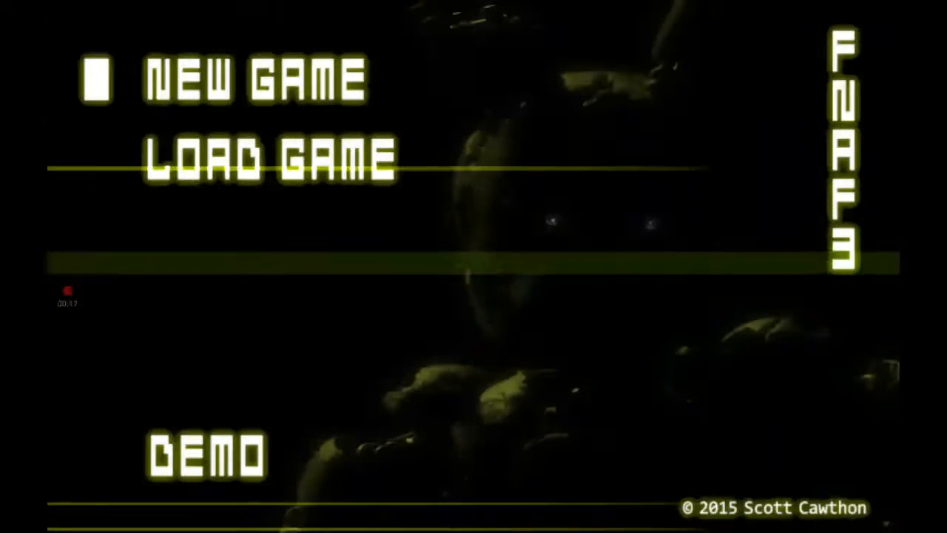
Step: Start the demo's Night 1 from the FNaF 3 title screen
{"action": "left_click", "coordinate": [252, 77]}
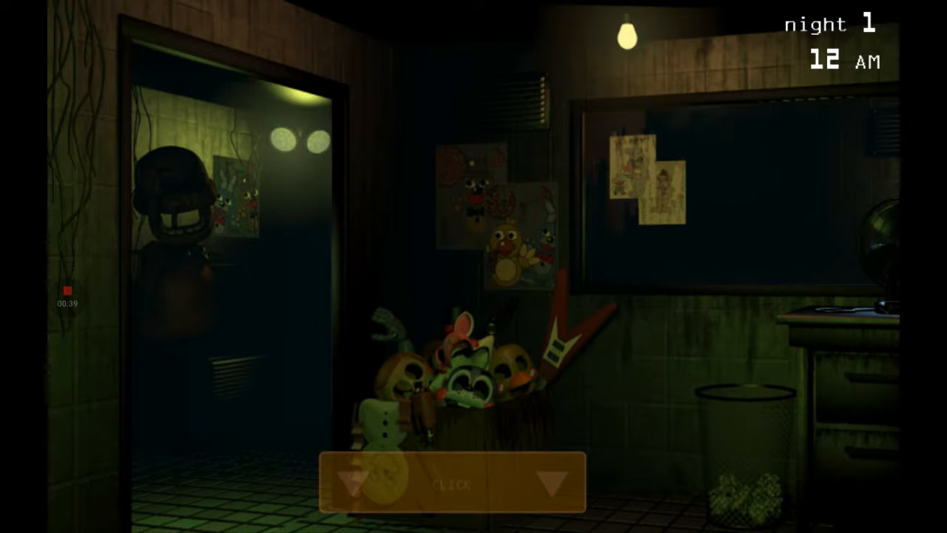
Step: Check the maintenance panel, then raise the monitor to Cam 02's hallway feed
{"action": "left_click", "coordinate": [451, 481]}
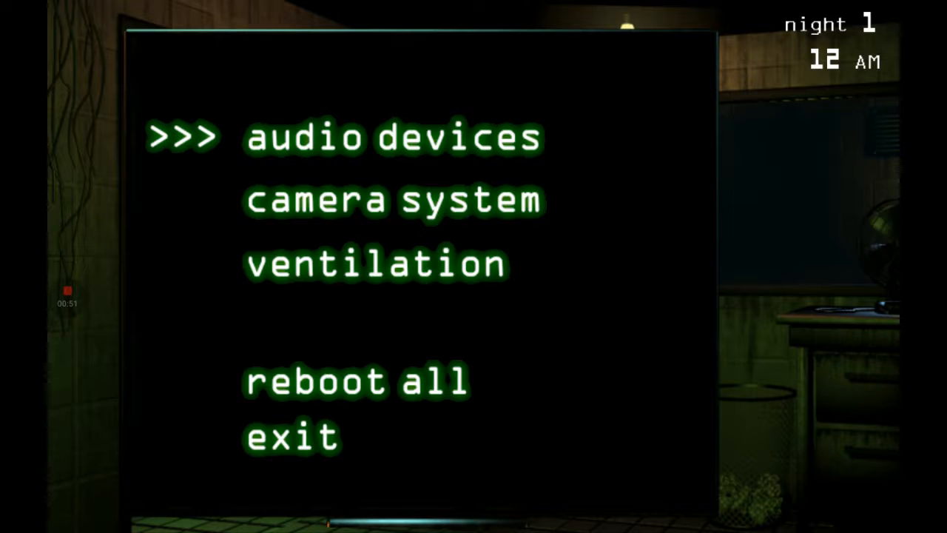
{"action": "left_click", "coordinate": [291, 435]}
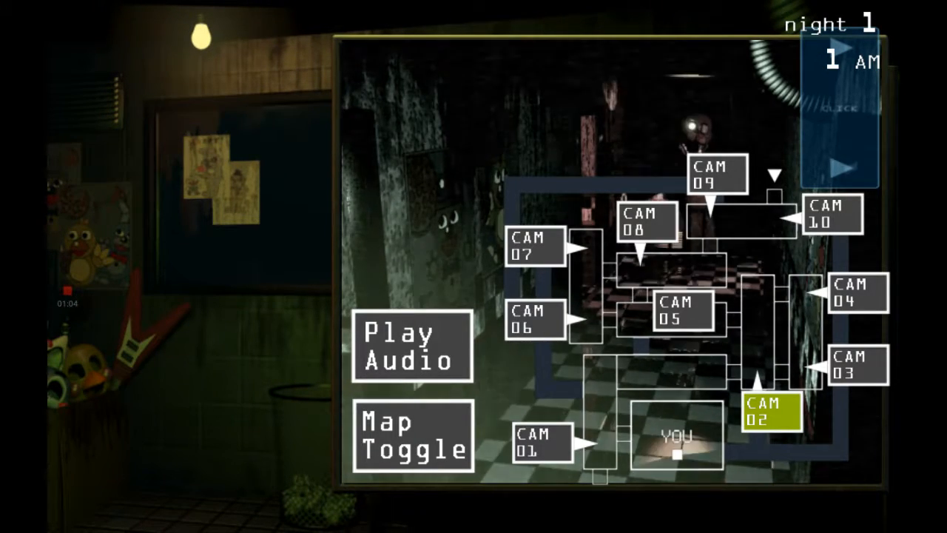
Step: View cameras 8, 6, 5, 10, 3 and 2 in turn
{"action": "left_click", "coordinate": [643, 222]}
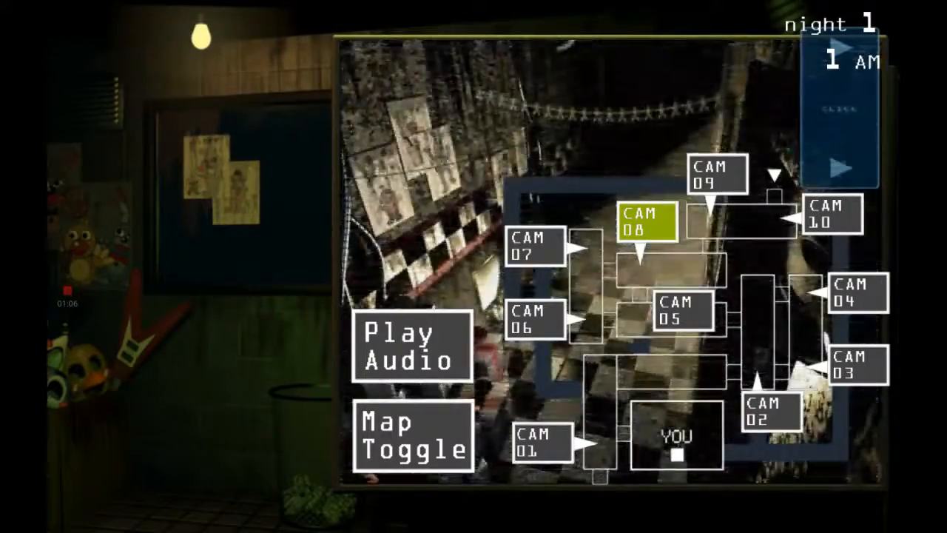
{"action": "left_click", "coordinate": [534, 319]}
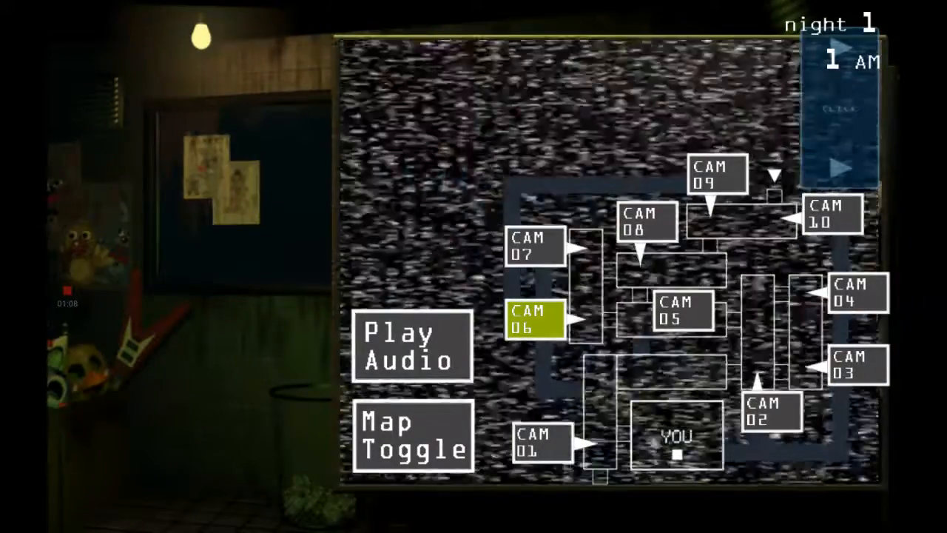
{"action": "left_click", "coordinate": [677, 313]}
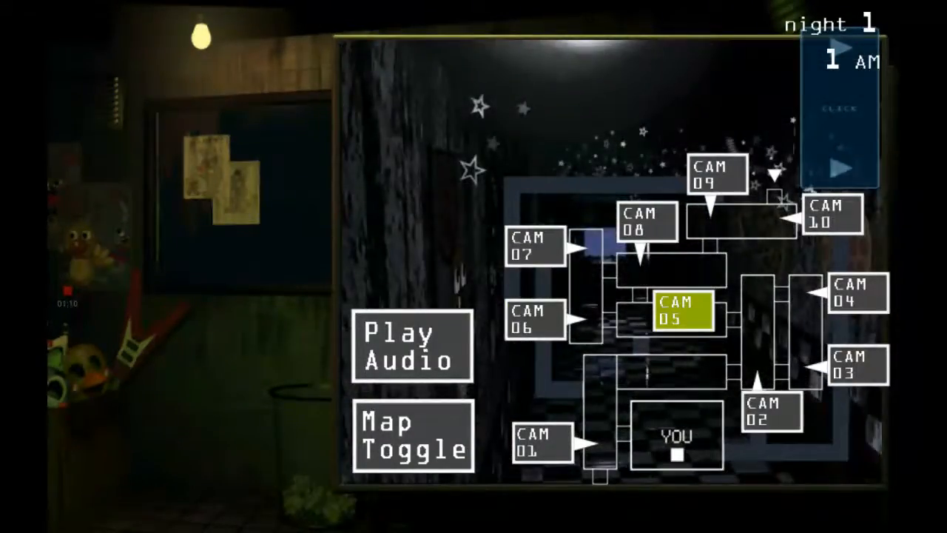
{"action": "left_click", "coordinate": [831, 215]}
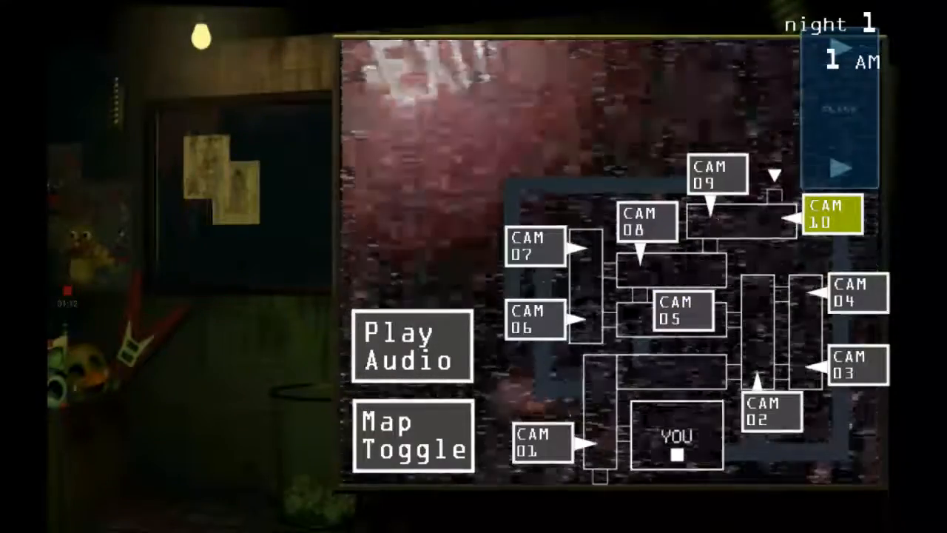
{"action": "left_click", "coordinate": [832, 363]}
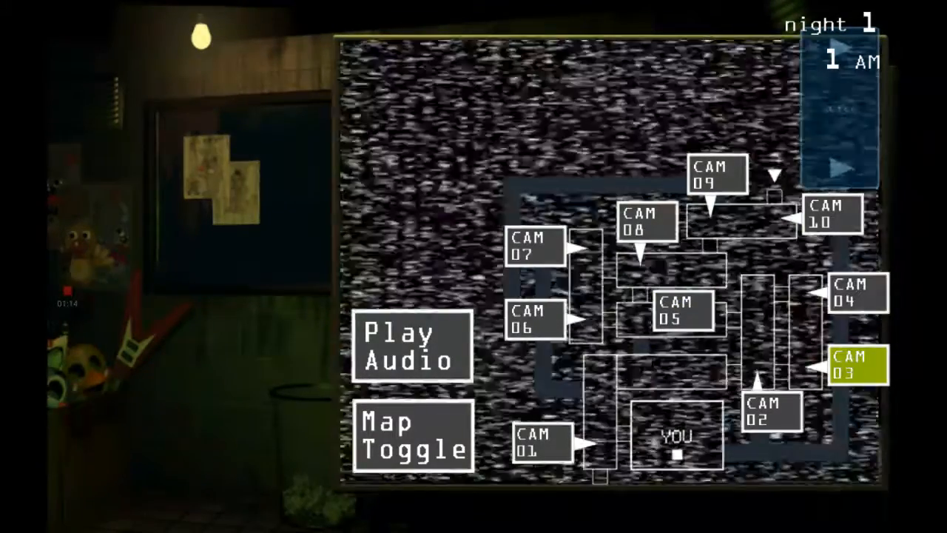
{"action": "left_click", "coordinate": [769, 411]}
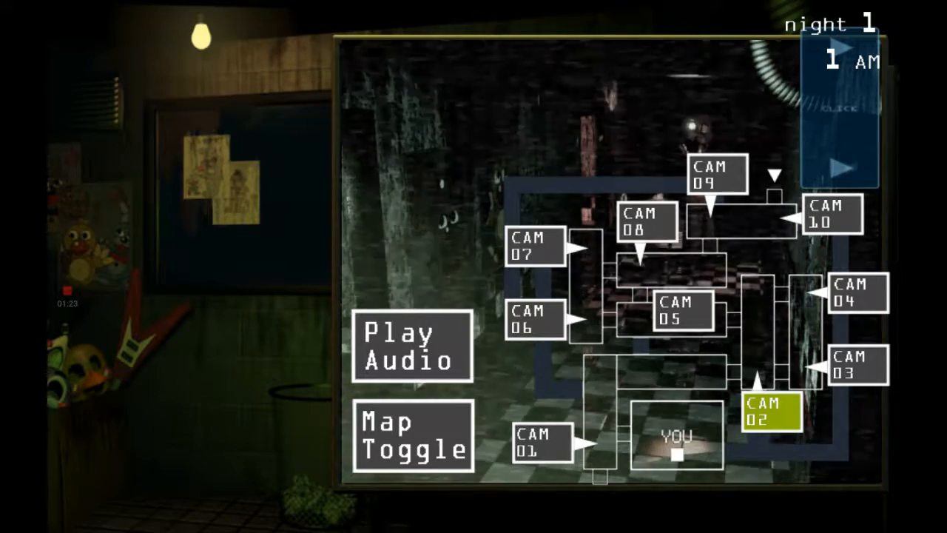
Step: Continue through cameras 1, 6, 5, 7 and 8, ending on camera 10
{"action": "left_click", "coordinate": [540, 442]}
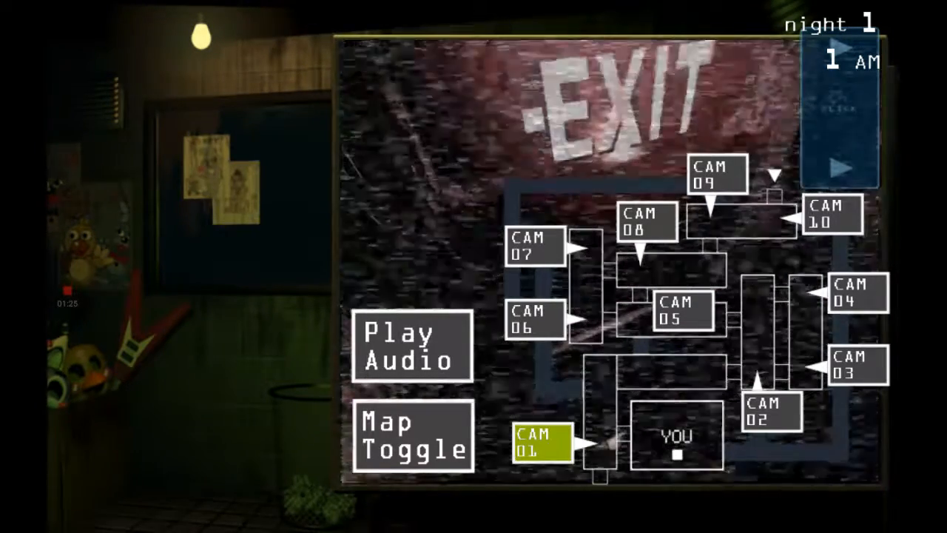
{"action": "left_click", "coordinate": [531, 318]}
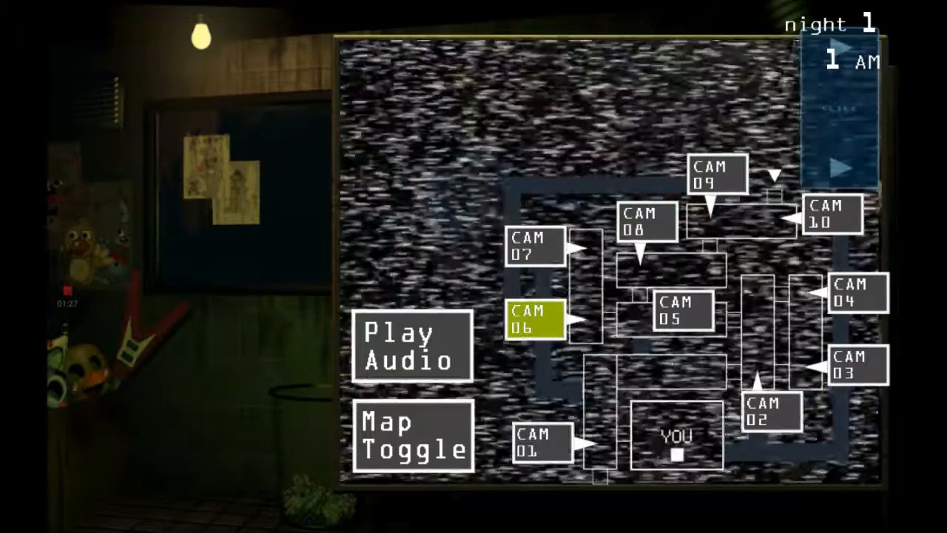
{"action": "left_click", "coordinate": [677, 311]}
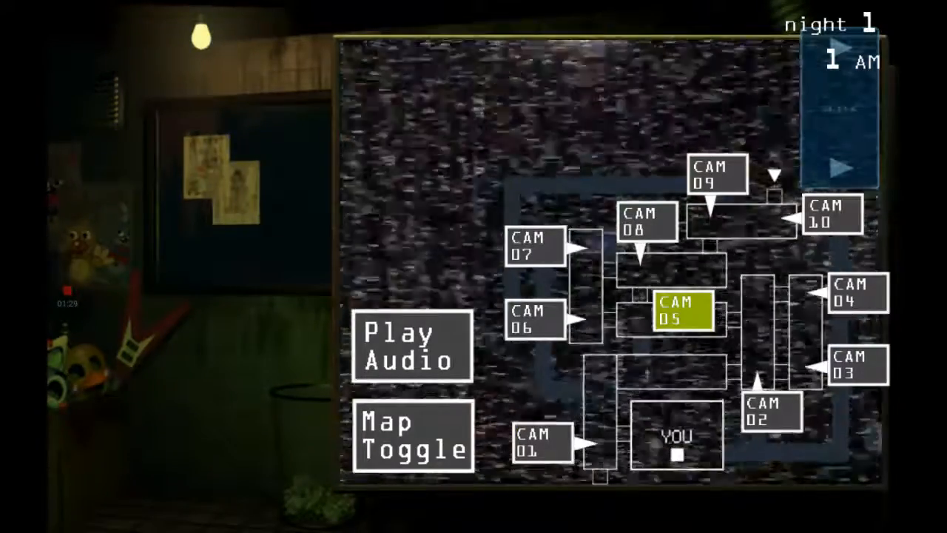
{"action": "left_click", "coordinate": [534, 247]}
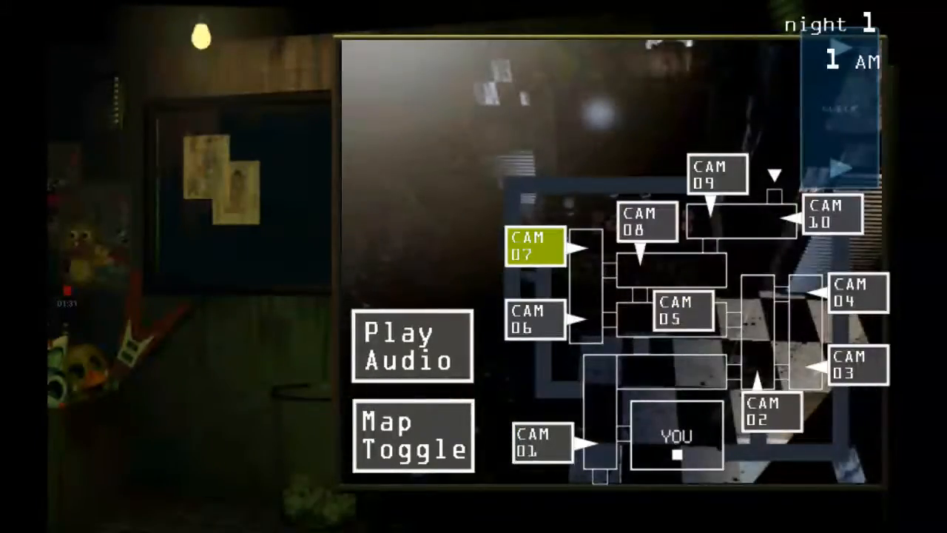
{"action": "left_click", "coordinate": [645, 222]}
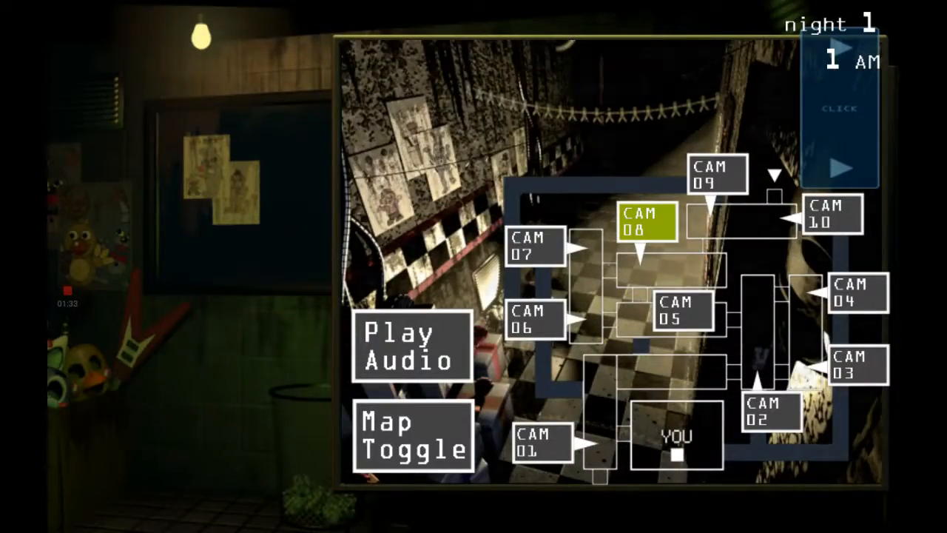
{"action": "left_click", "coordinate": [832, 213]}
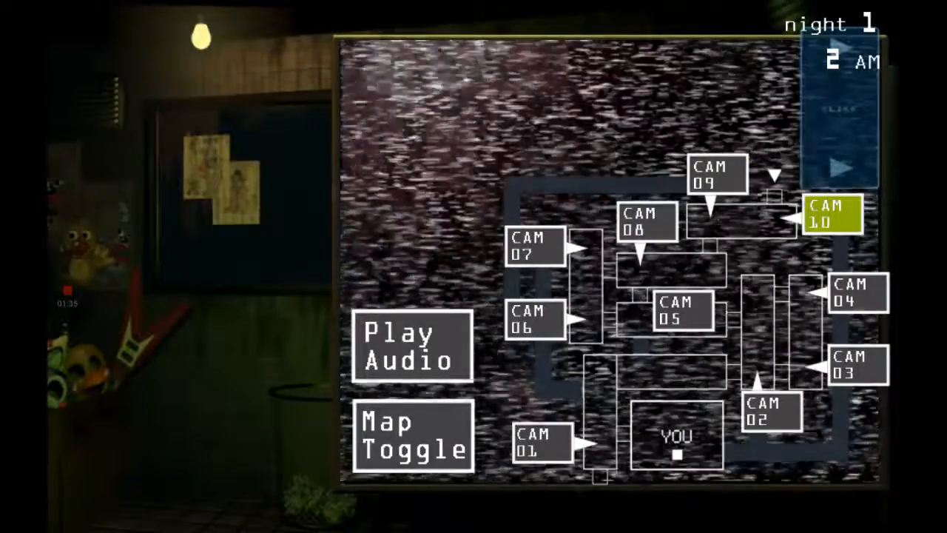
Step: View cameras 4, 3, 10, 7, 6 and 5 in turn
{"action": "left_click", "coordinate": [856, 291]}
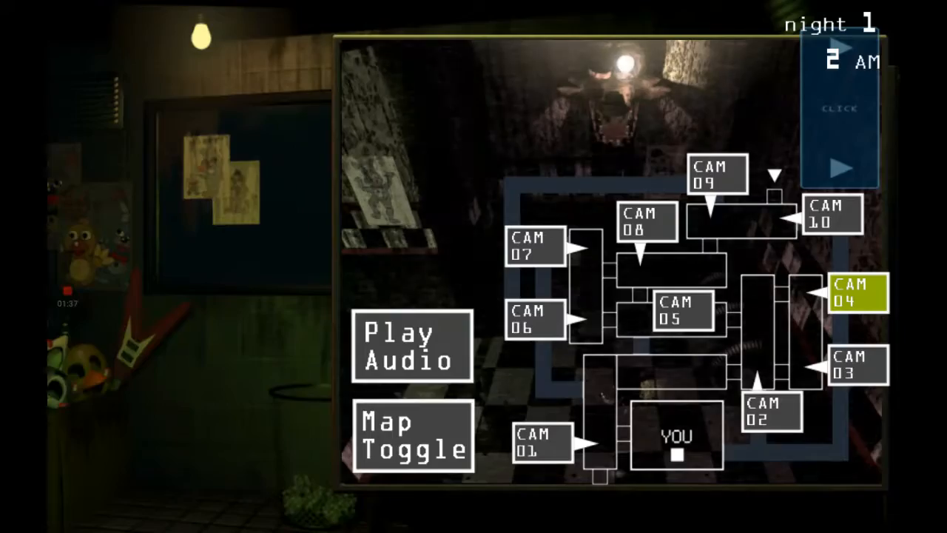
{"action": "left_click", "coordinate": [857, 366]}
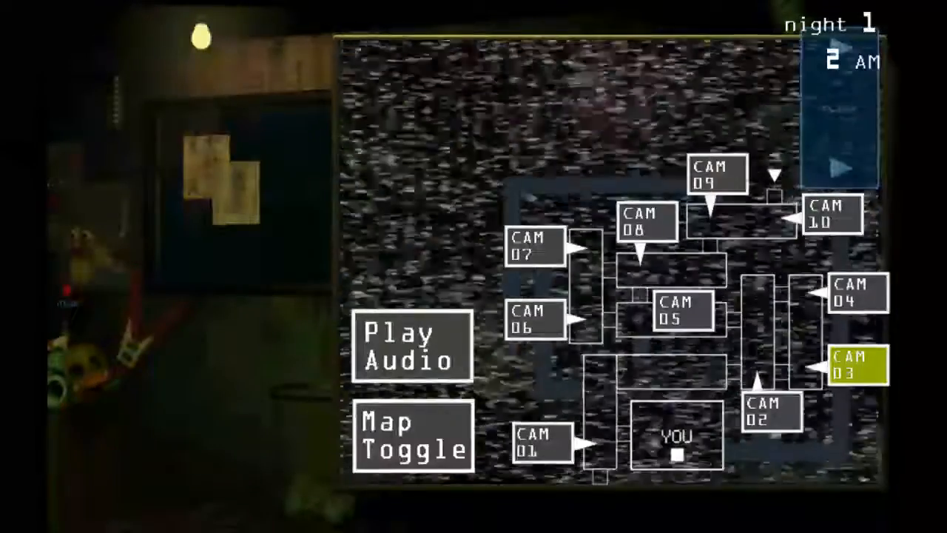
{"action": "left_click", "coordinate": [831, 215]}
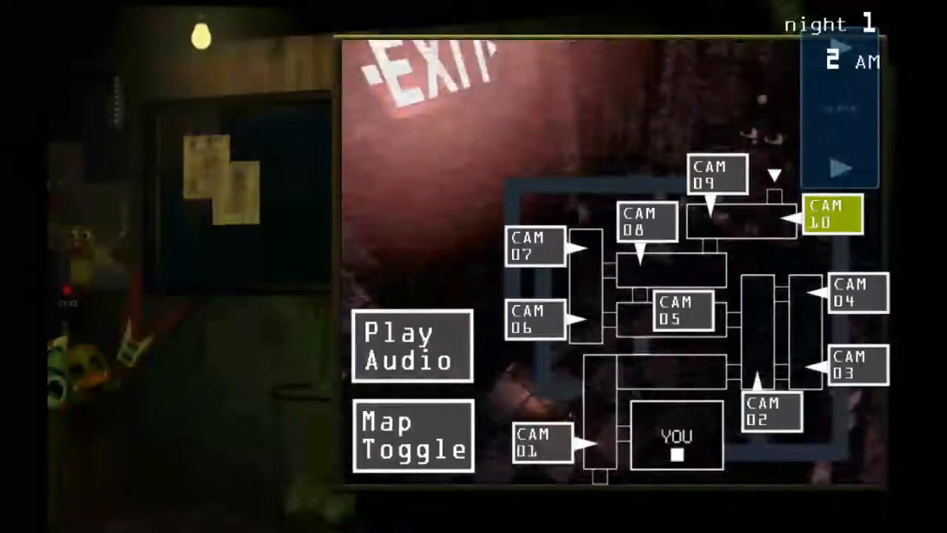
{"action": "left_click", "coordinate": [533, 244]}
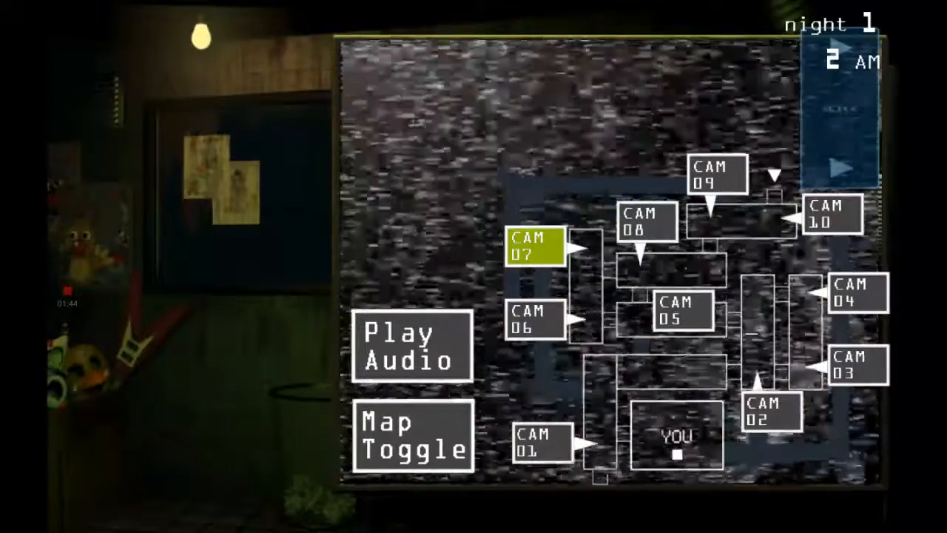
{"action": "left_click", "coordinate": [535, 319]}
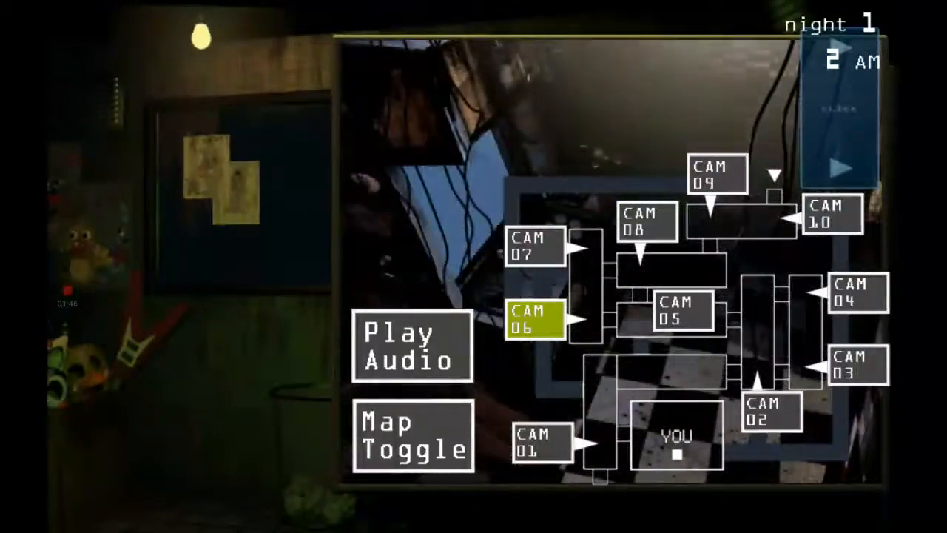
{"action": "left_click", "coordinate": [675, 311]}
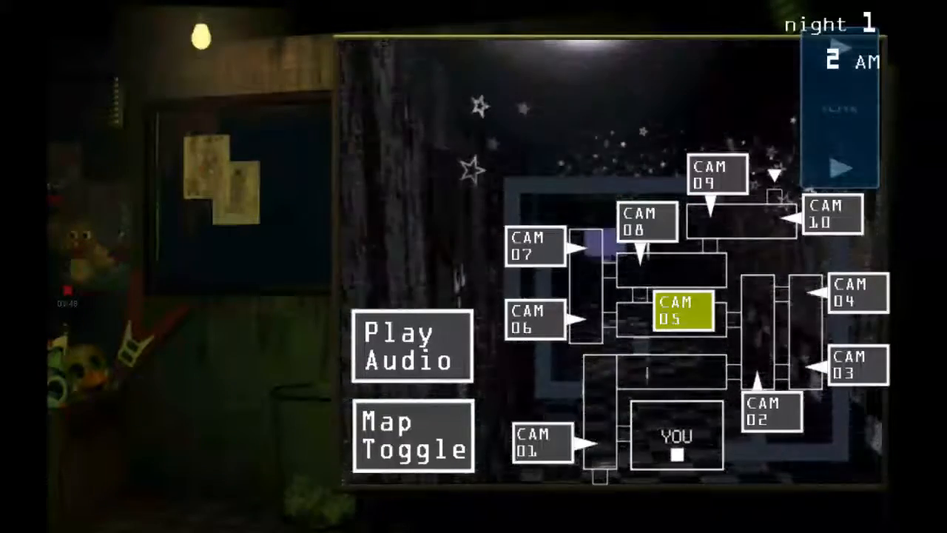
Step: Play the audio lure in the camera 5 room, then recheck cameras 7, 1 and 8
{"action": "left_click", "coordinate": [411, 345]}
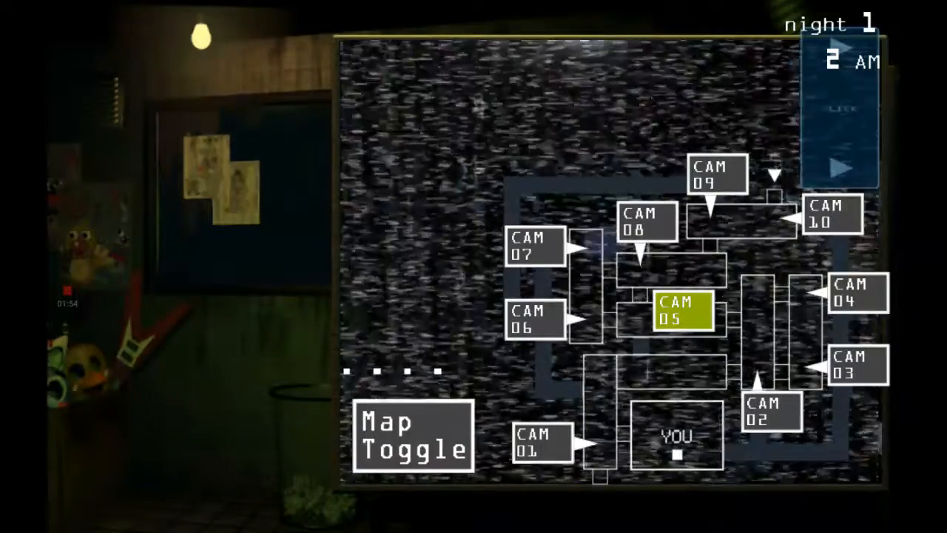
{"action": "left_click", "coordinate": [533, 248]}
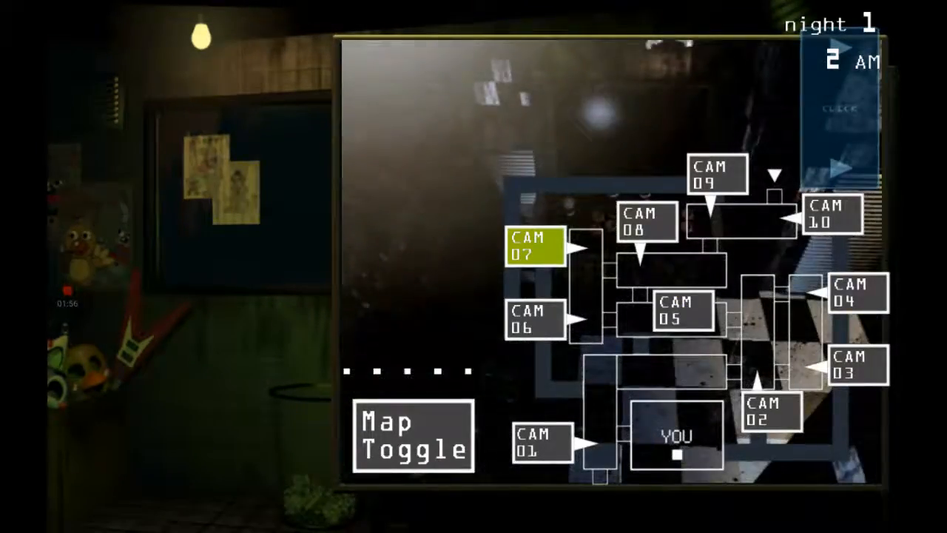
{"action": "left_click", "coordinate": [535, 441]}
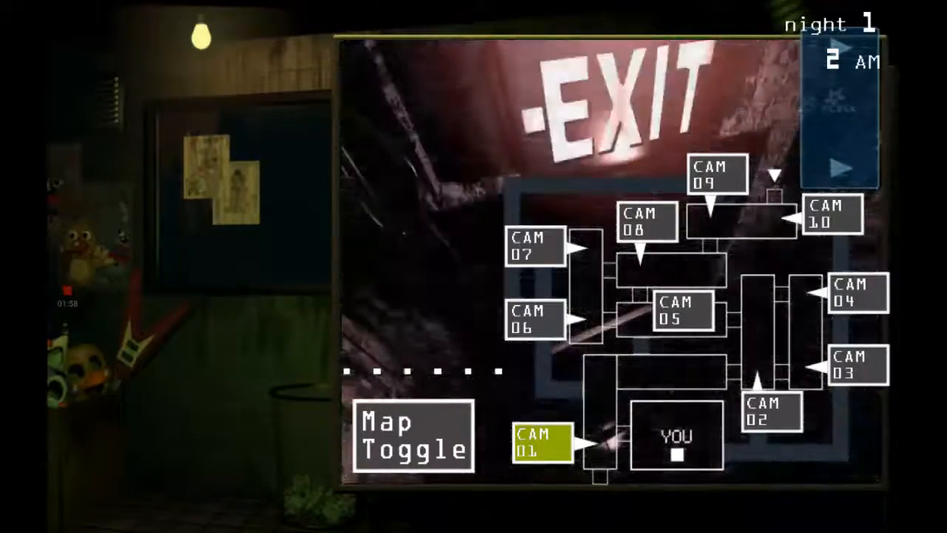
{"action": "left_click", "coordinate": [646, 222]}
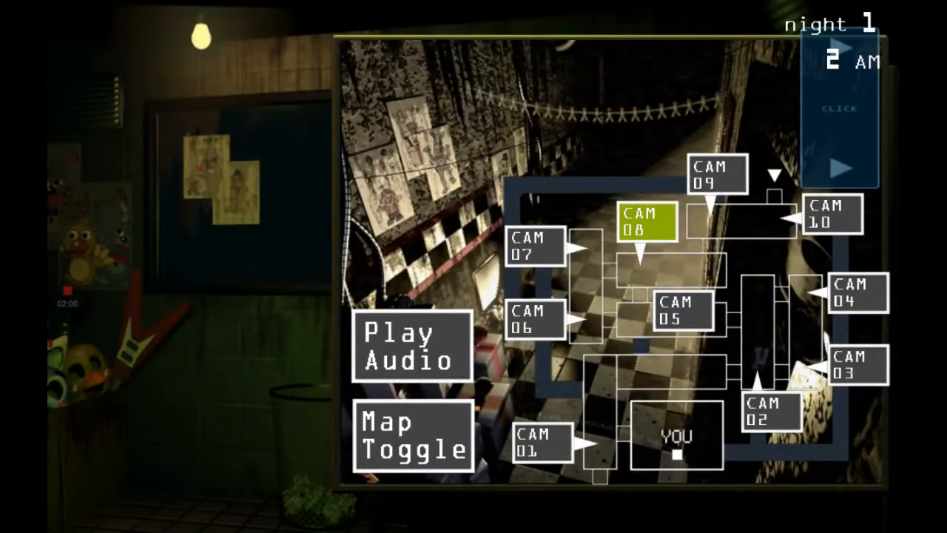
{"action": "left_click", "coordinate": [857, 291]}
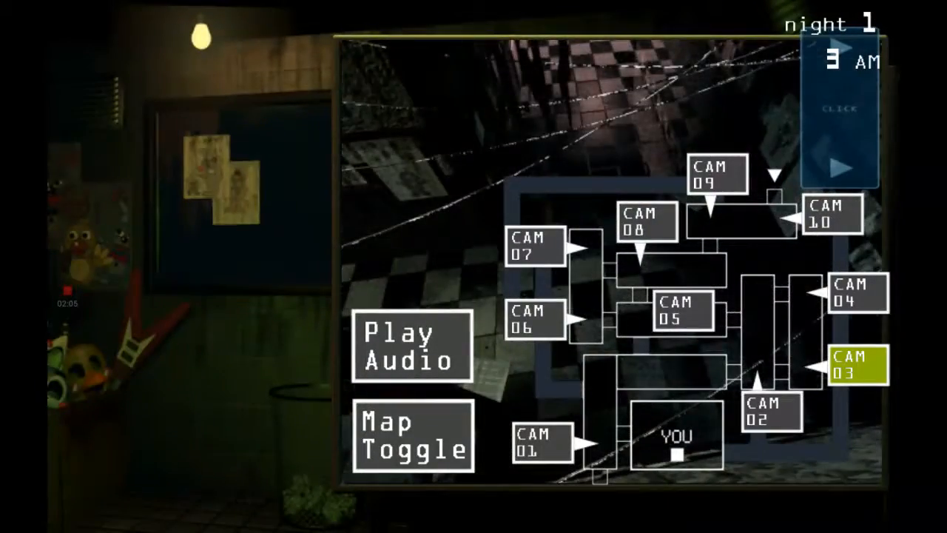
Step: Watch vent cameras 13, 11, 13 and 15, then return to the building map
{"action": "left_click", "coordinate": [411, 435]}
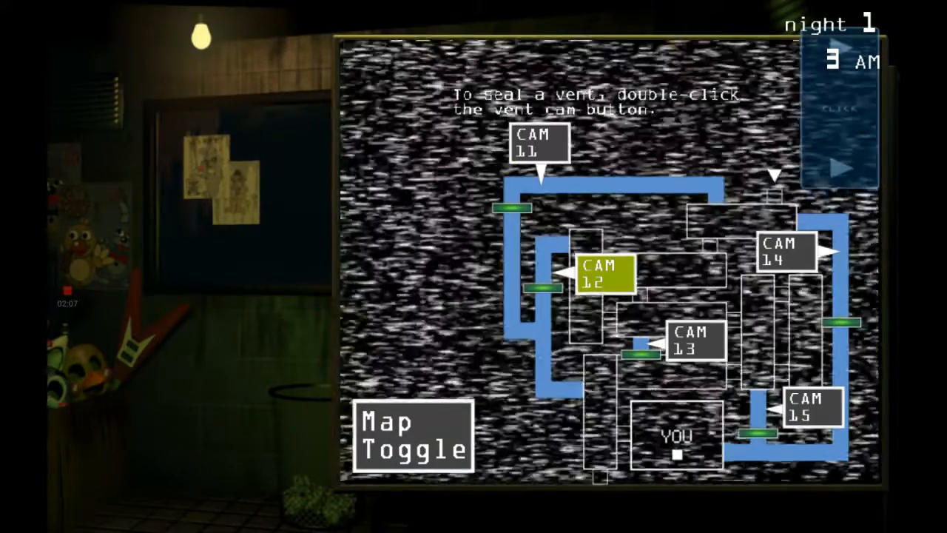
{"action": "left_click", "coordinate": [694, 339]}
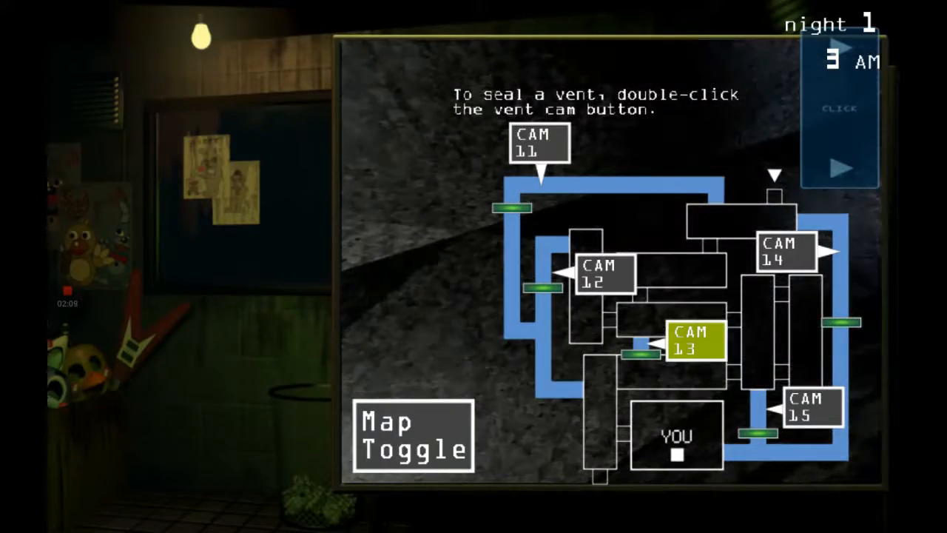
{"action": "left_click", "coordinate": [810, 409]}
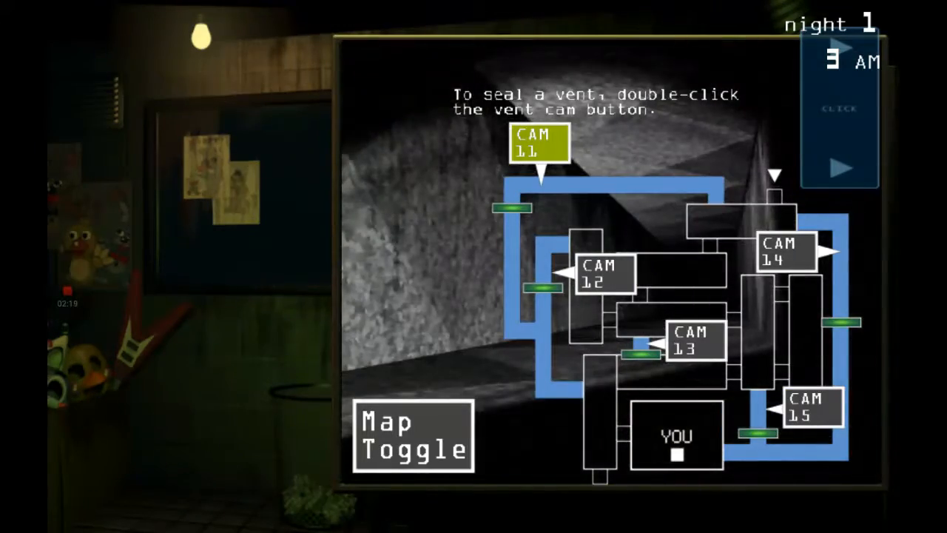
{"action": "left_click", "coordinate": [692, 341]}
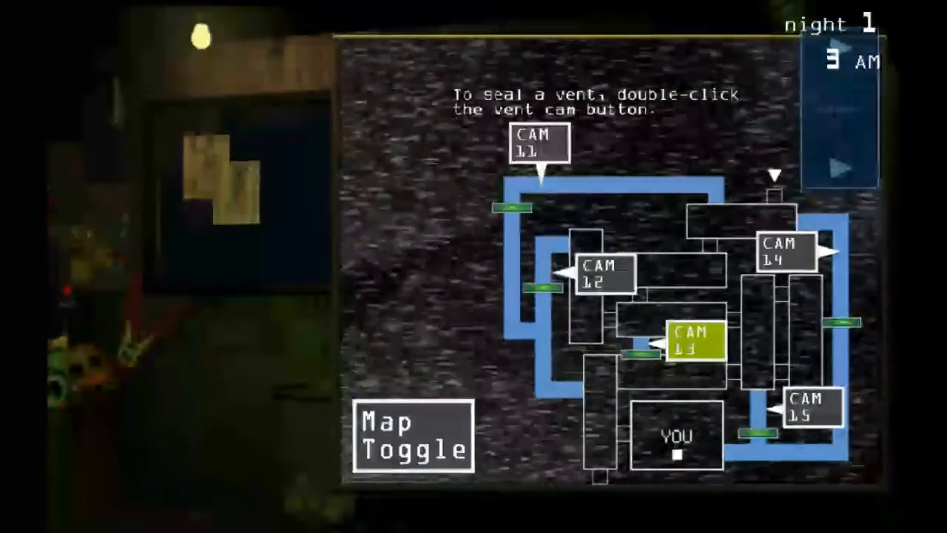
{"action": "left_click", "coordinate": [782, 251]}
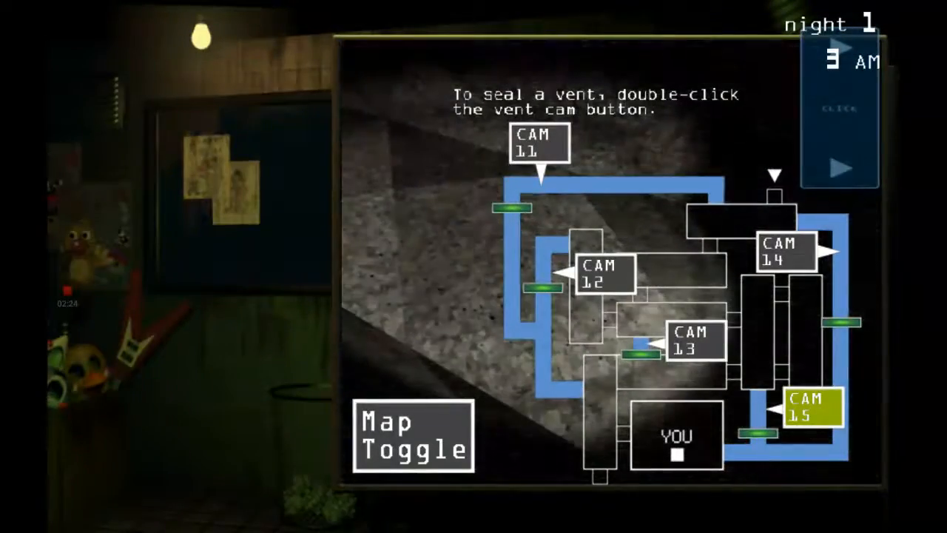
{"action": "left_click", "coordinate": [412, 435]}
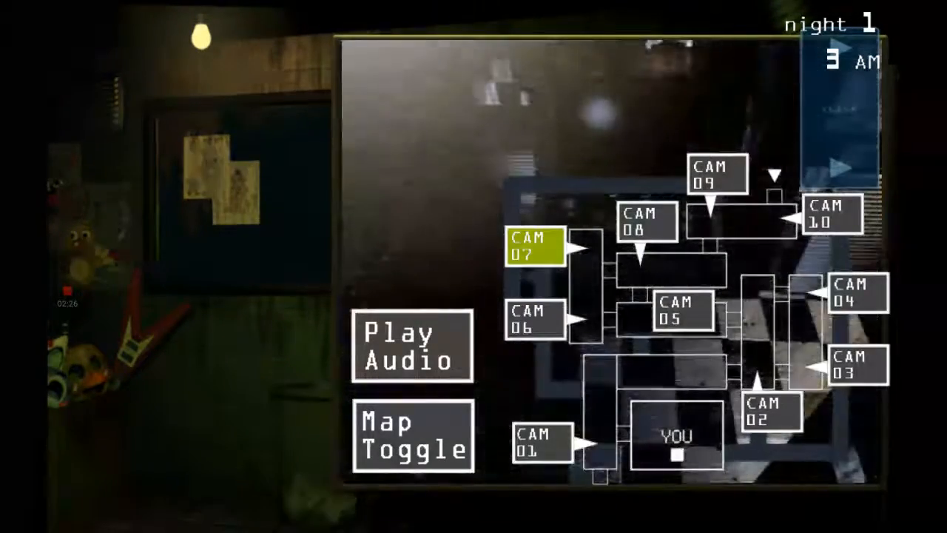
Step: Watch cameras 08, 01, 10, 03, 02, 06 and 05, then camera 08 again
{"action": "left_click", "coordinate": [643, 222]}
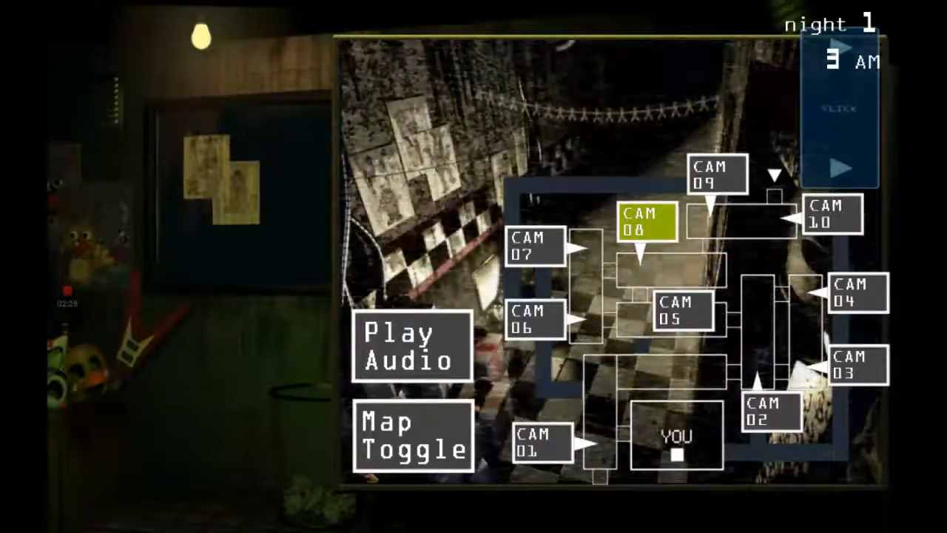
{"action": "left_click", "coordinate": [541, 441]}
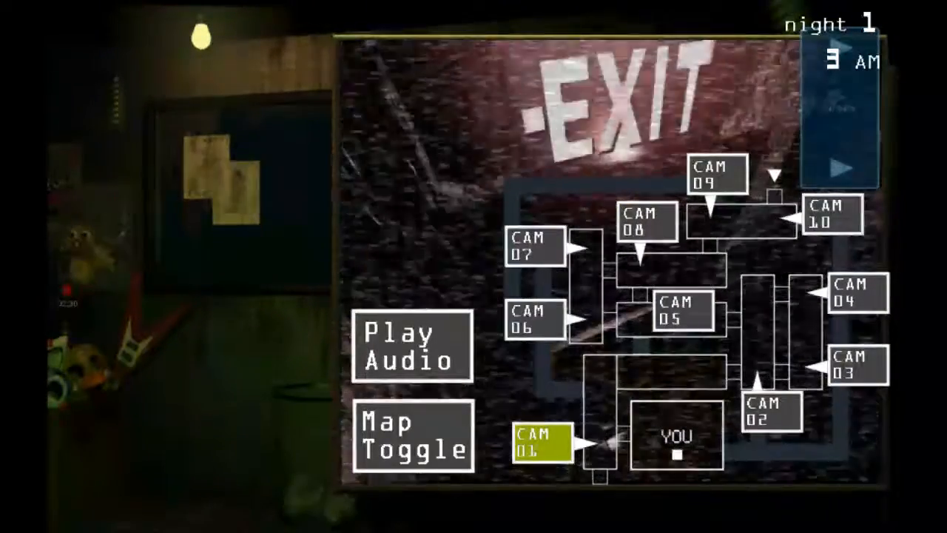
{"action": "left_click", "coordinate": [831, 216]}
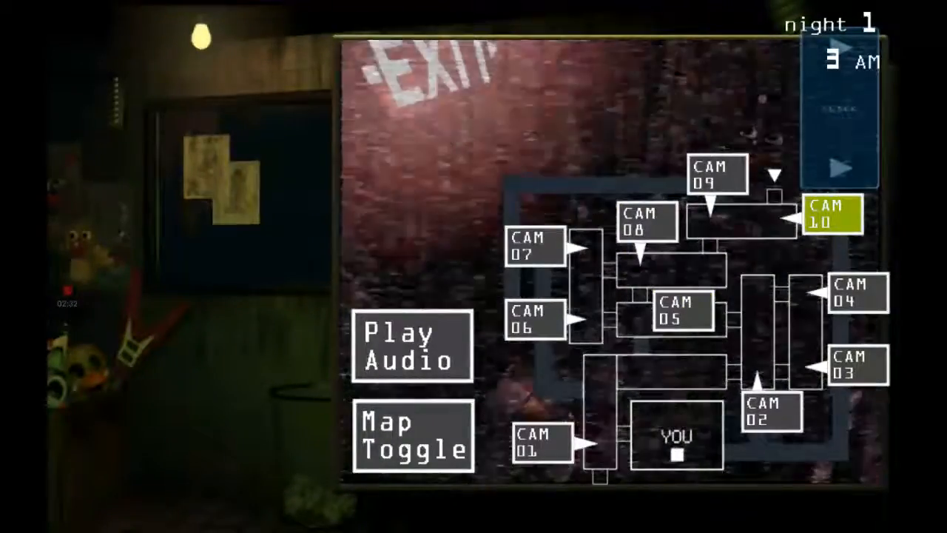
{"action": "left_click", "coordinate": [830, 363]}
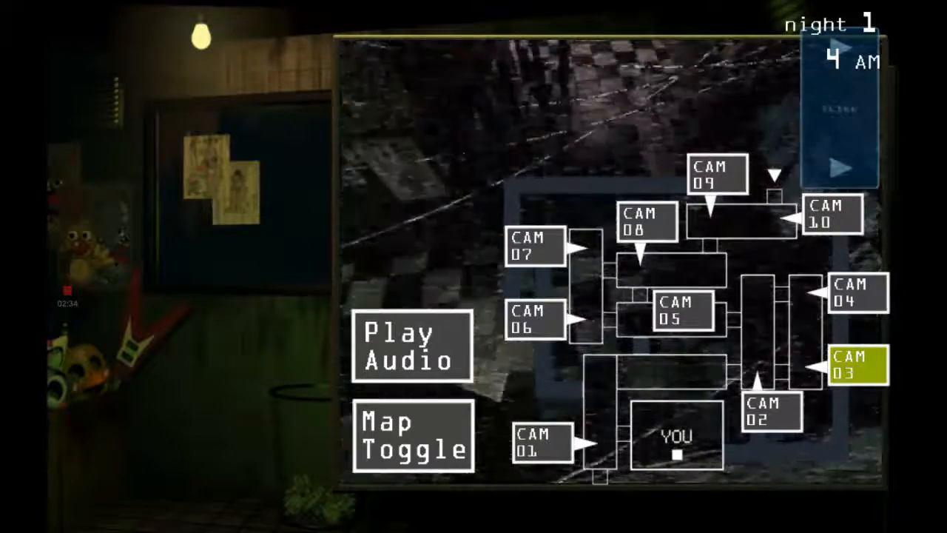
{"action": "left_click", "coordinate": [768, 410]}
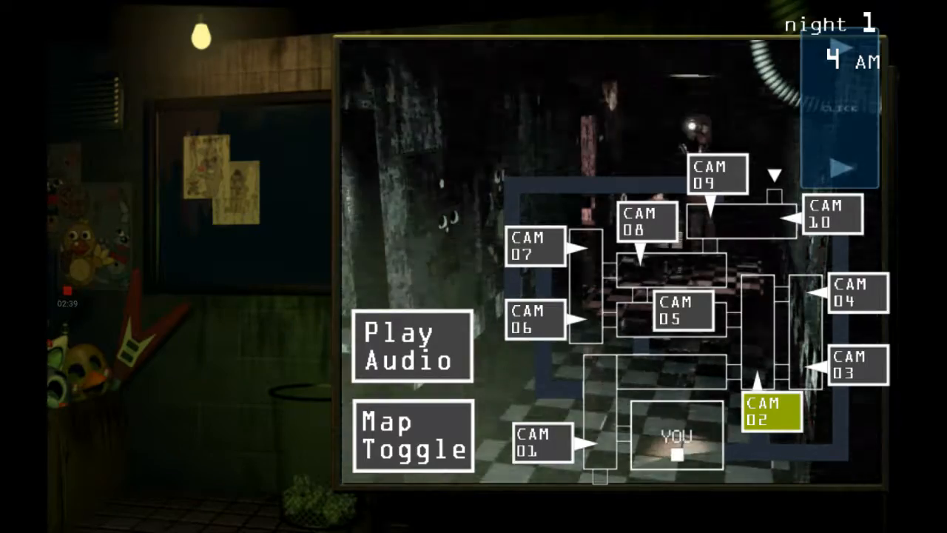
{"action": "left_click", "coordinate": [534, 319]}
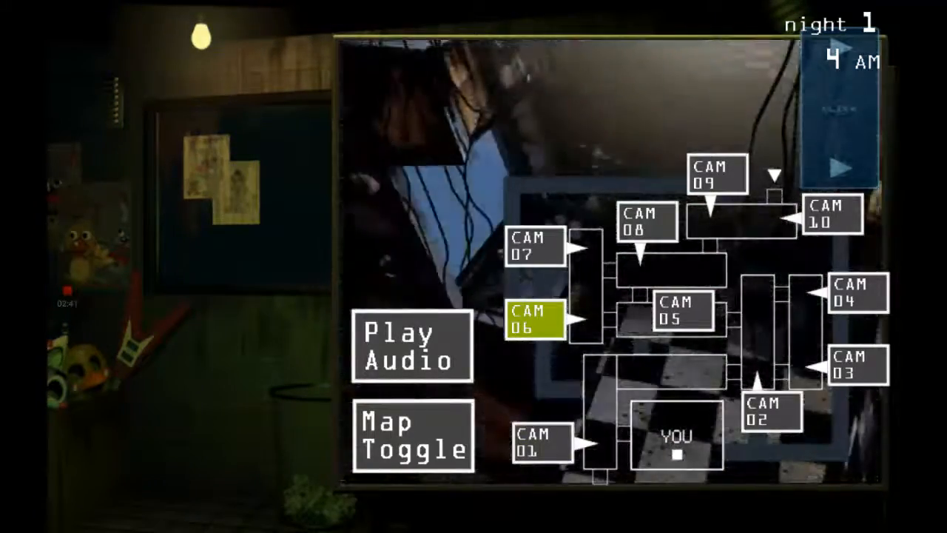
{"action": "left_click", "coordinate": [675, 311]}
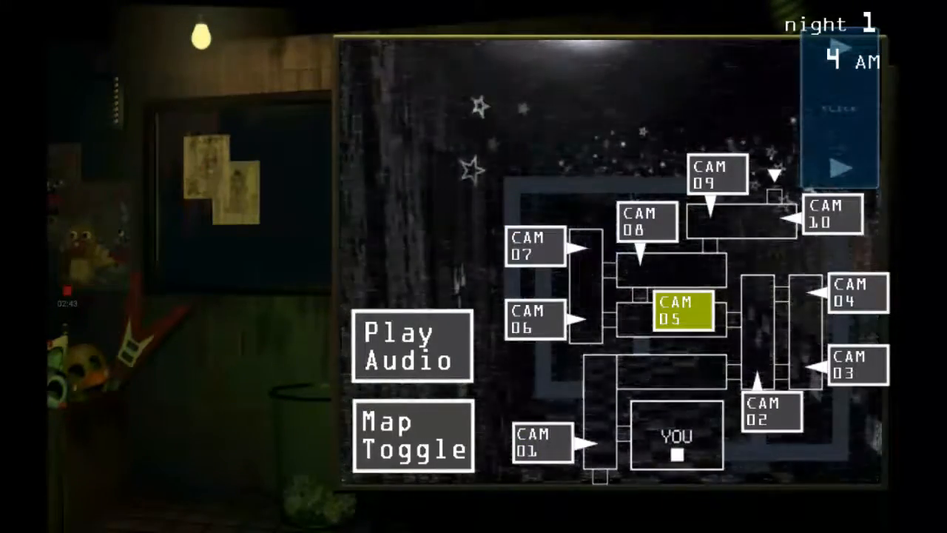
{"action": "left_click", "coordinate": [645, 224]}
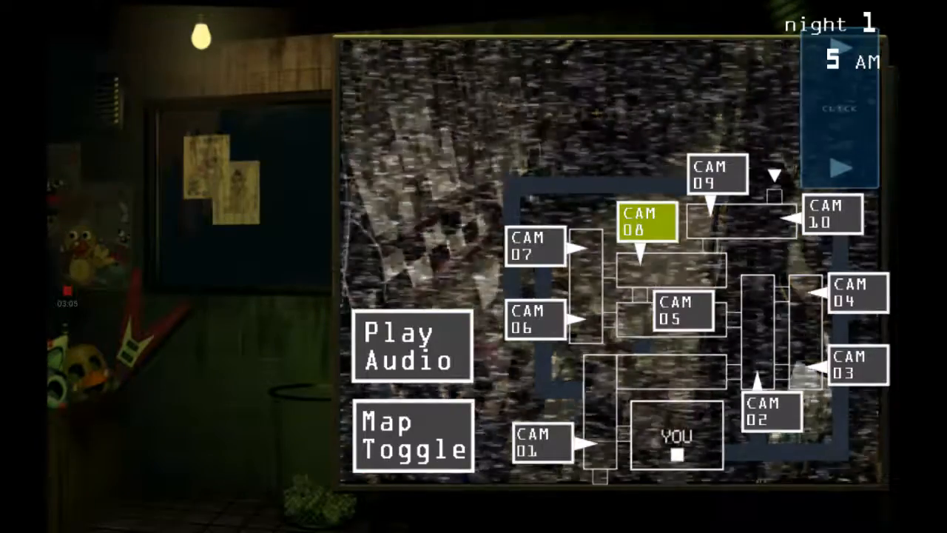
Step: Watch cameras 09, 06, 07, 05, 02, 03, 04, 10, 05 and 07, ending on CAM 01
{"action": "left_click", "coordinate": [714, 175]}
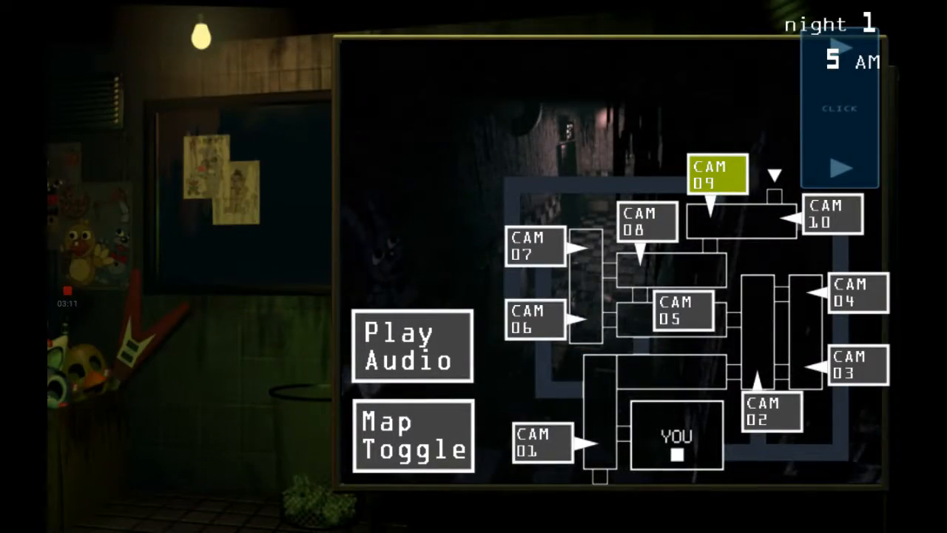
{"action": "left_click", "coordinate": [534, 318]}
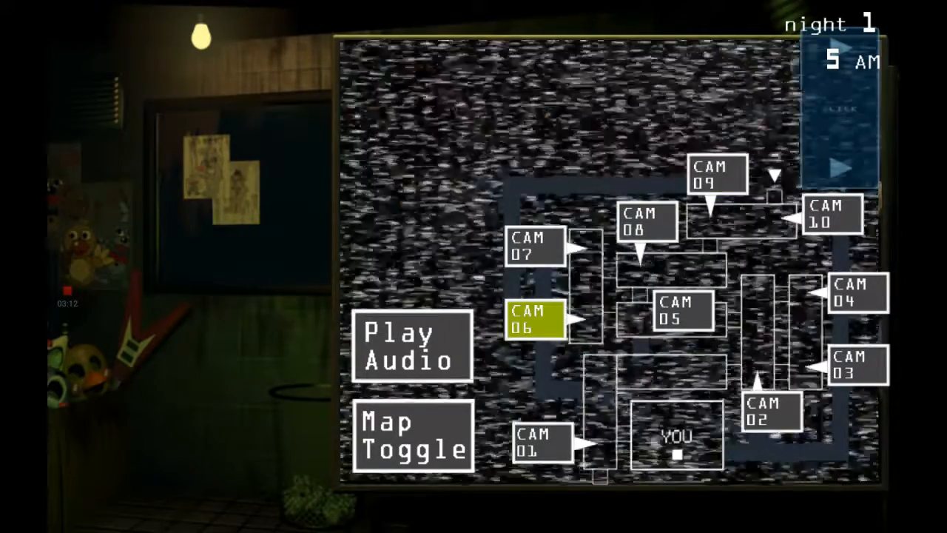
{"action": "left_click", "coordinate": [534, 246]}
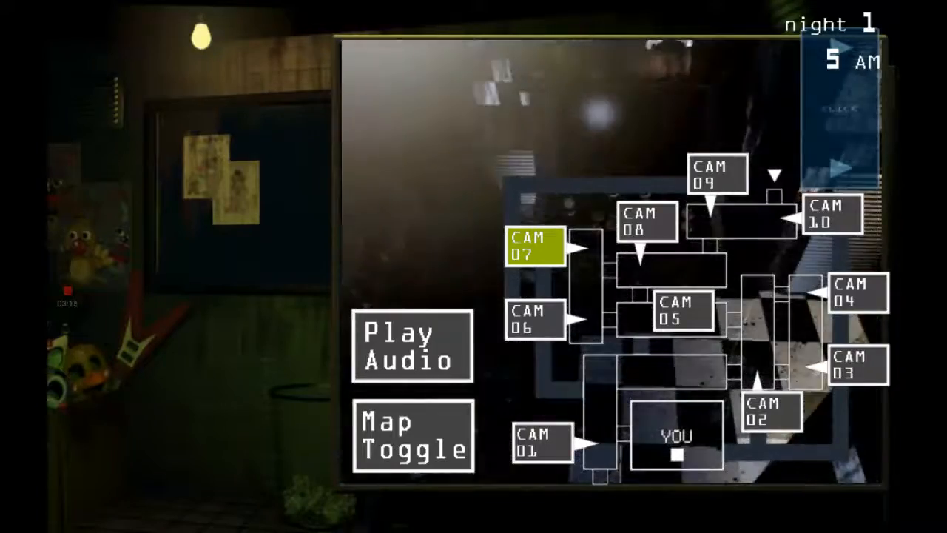
{"action": "left_click", "coordinate": [677, 313]}
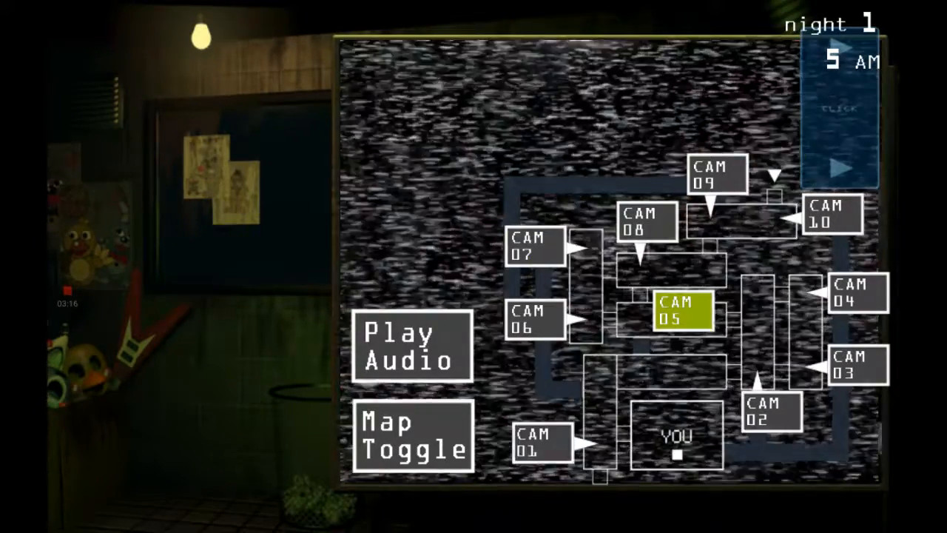
{"action": "left_click", "coordinate": [771, 411]}
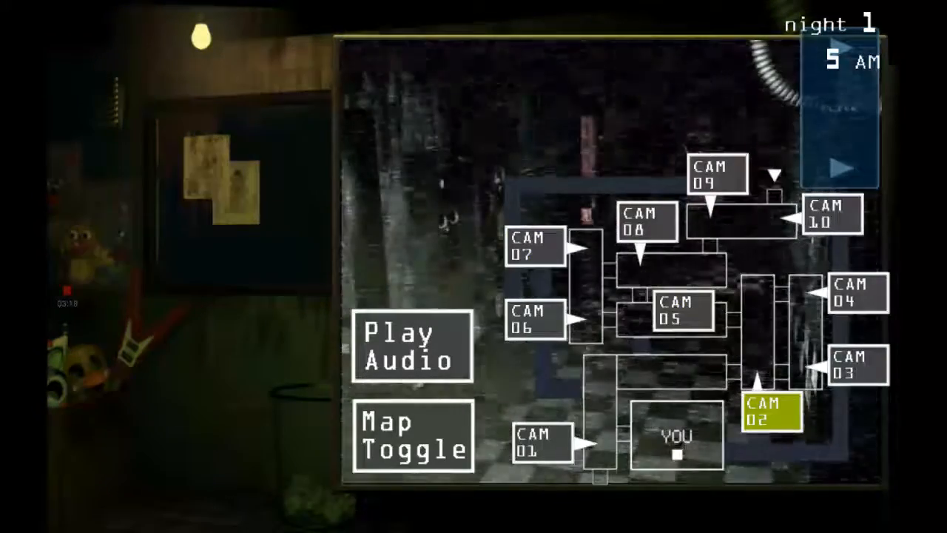
{"action": "left_click", "coordinate": [853, 364]}
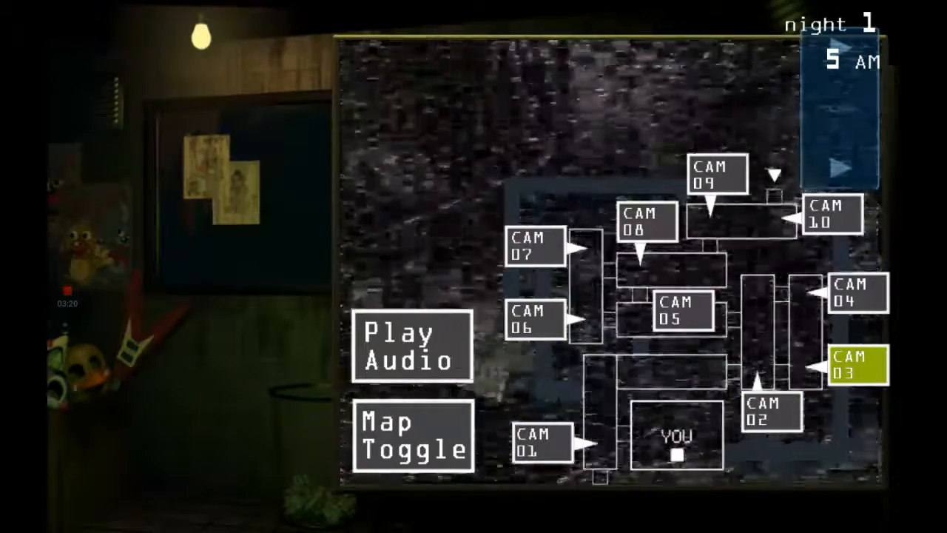
{"action": "left_click", "coordinate": [854, 295]}
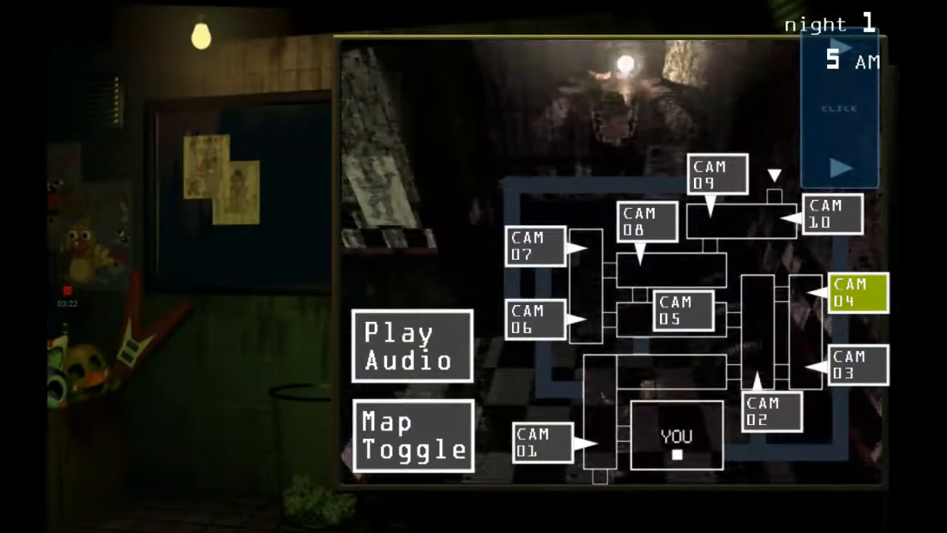
{"action": "left_click", "coordinate": [831, 213]}
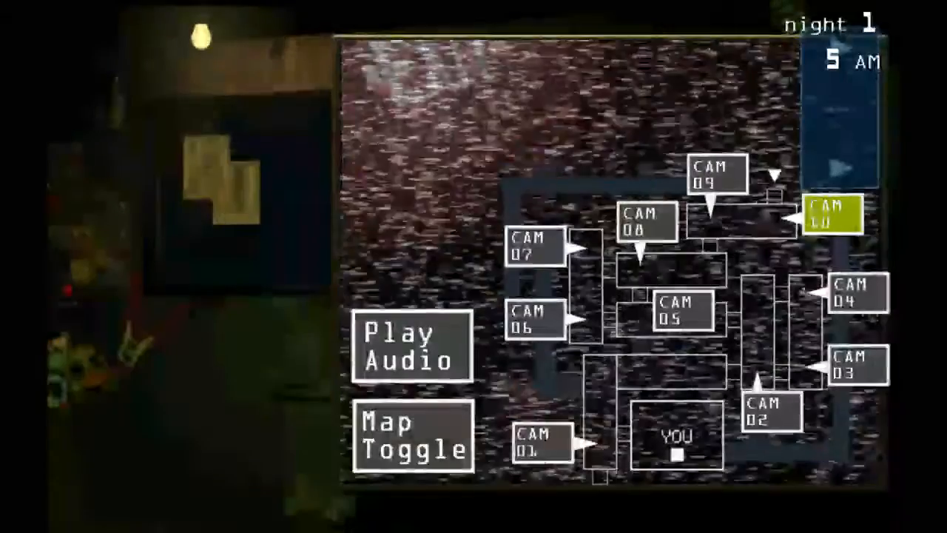
{"action": "left_click", "coordinate": [675, 311]}
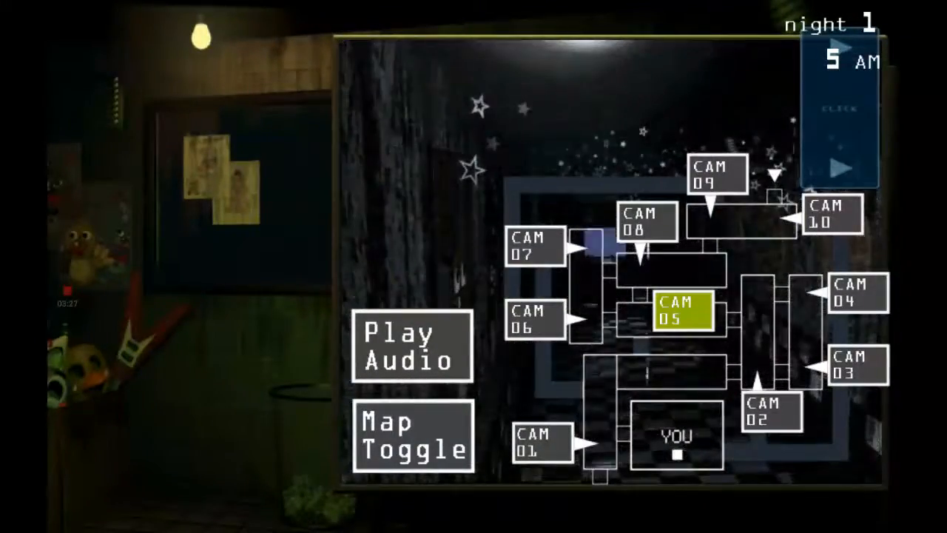
{"action": "left_click", "coordinate": [534, 248]}
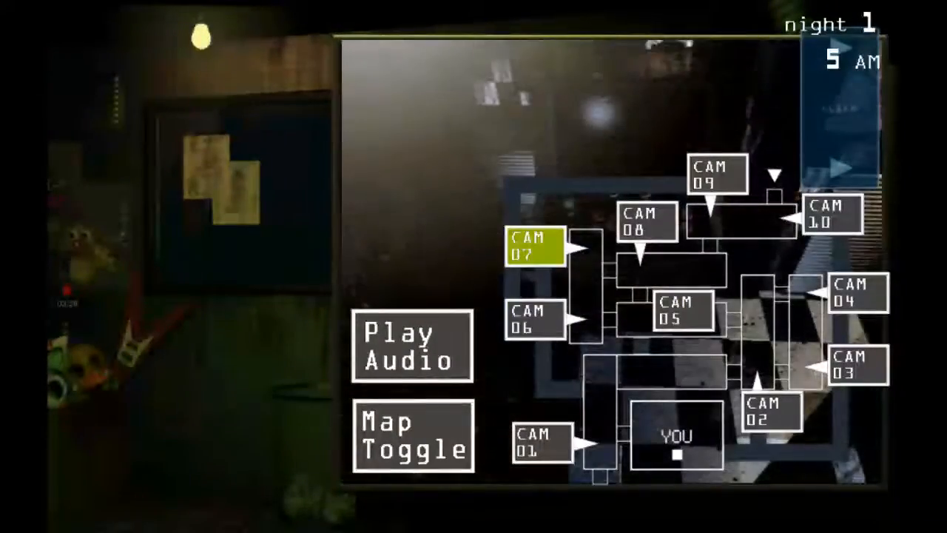
{"action": "left_click", "coordinate": [538, 442]}
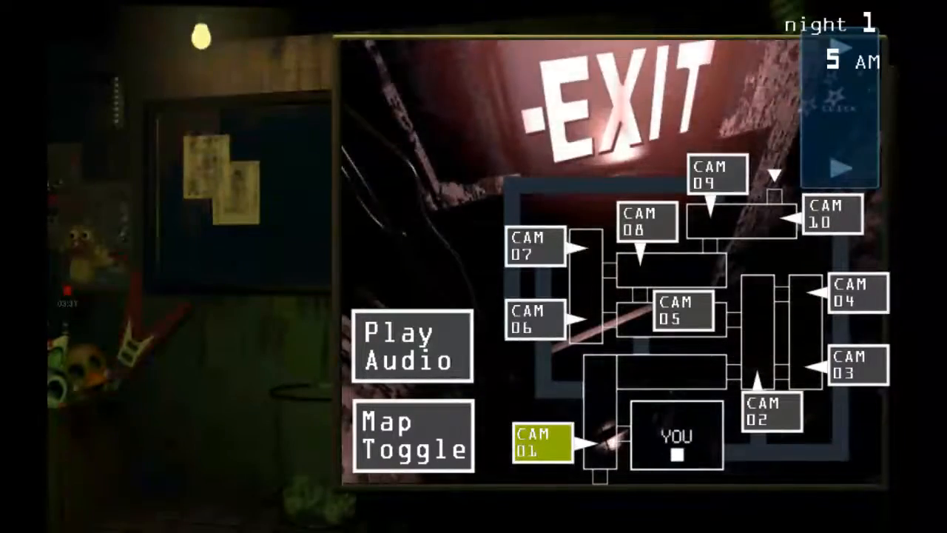